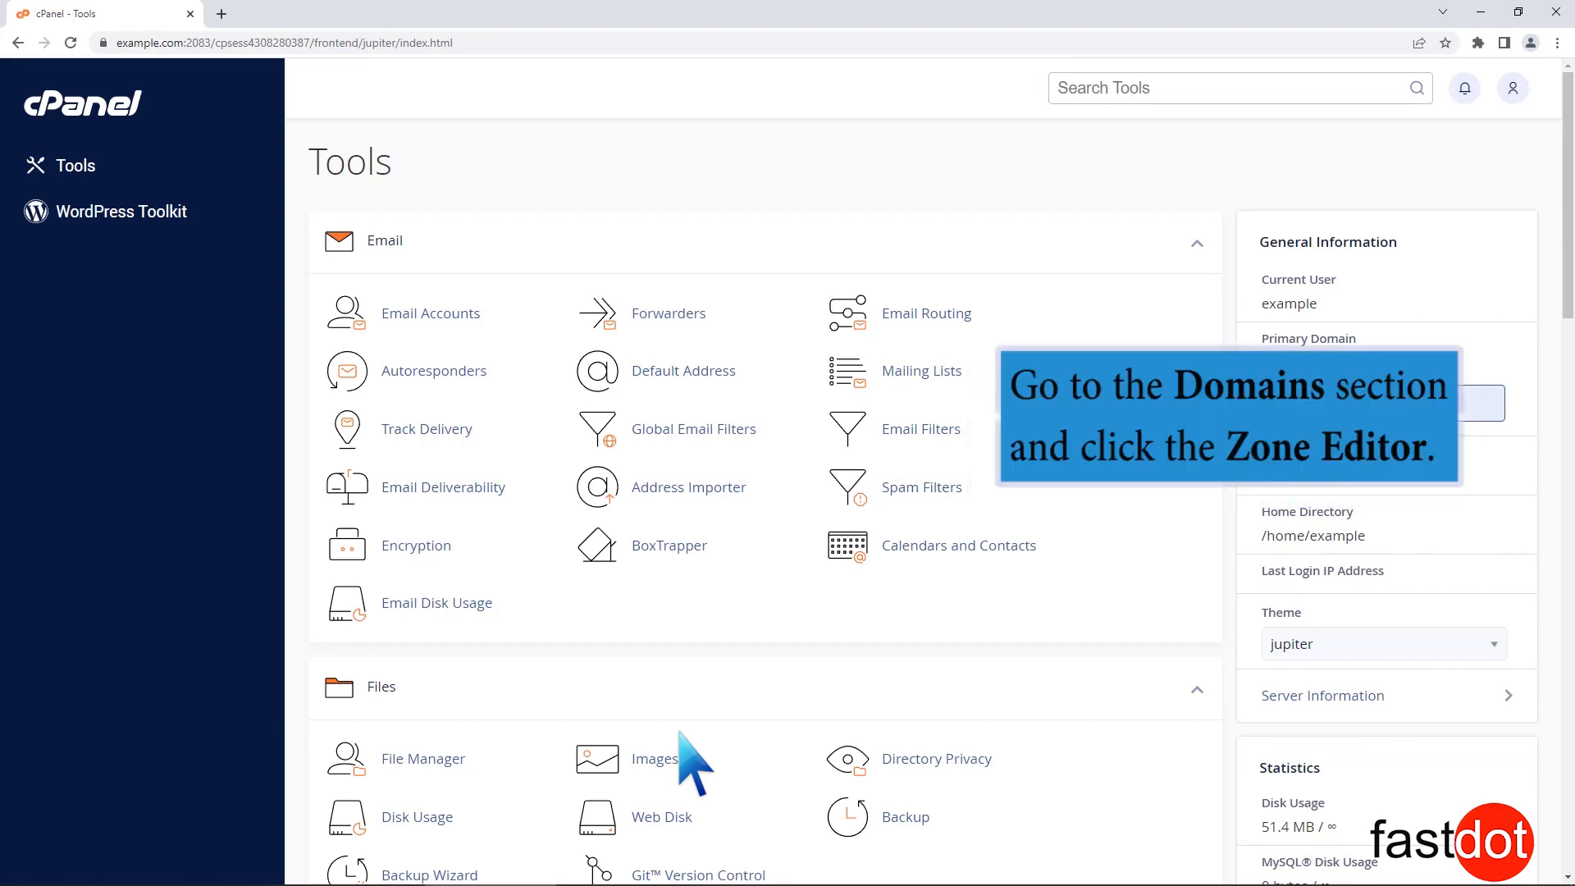
Step: Scroll the cPanel Tools page down to reach the Domains section's Zone Editor
scroll(down, 3)
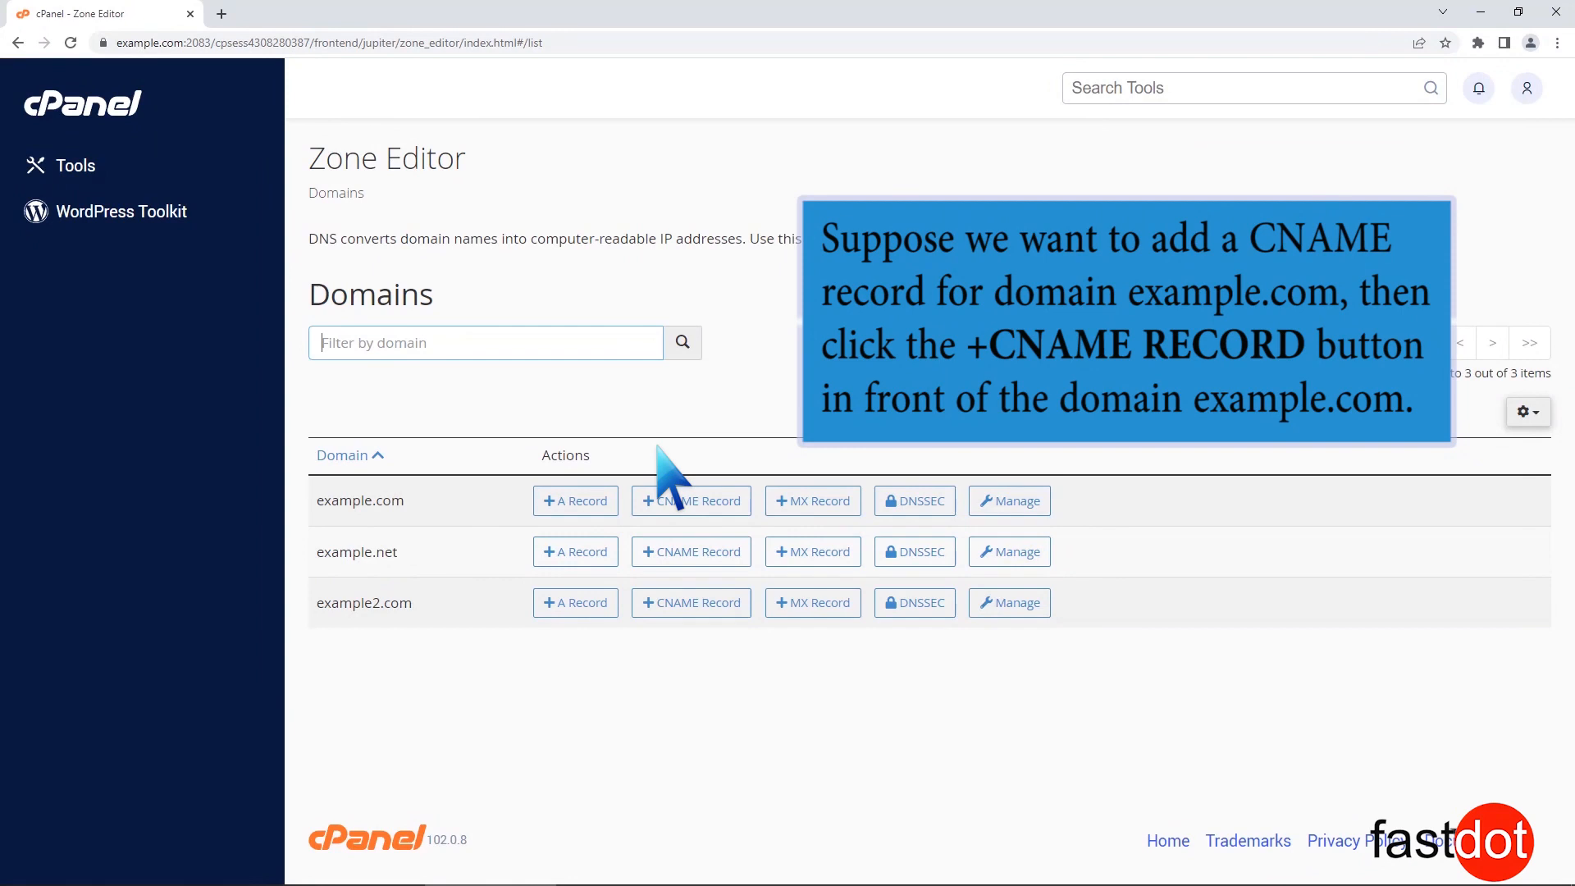
Step: Start a new CNAME record for example.com from its Zone Editor row
click(691, 500)
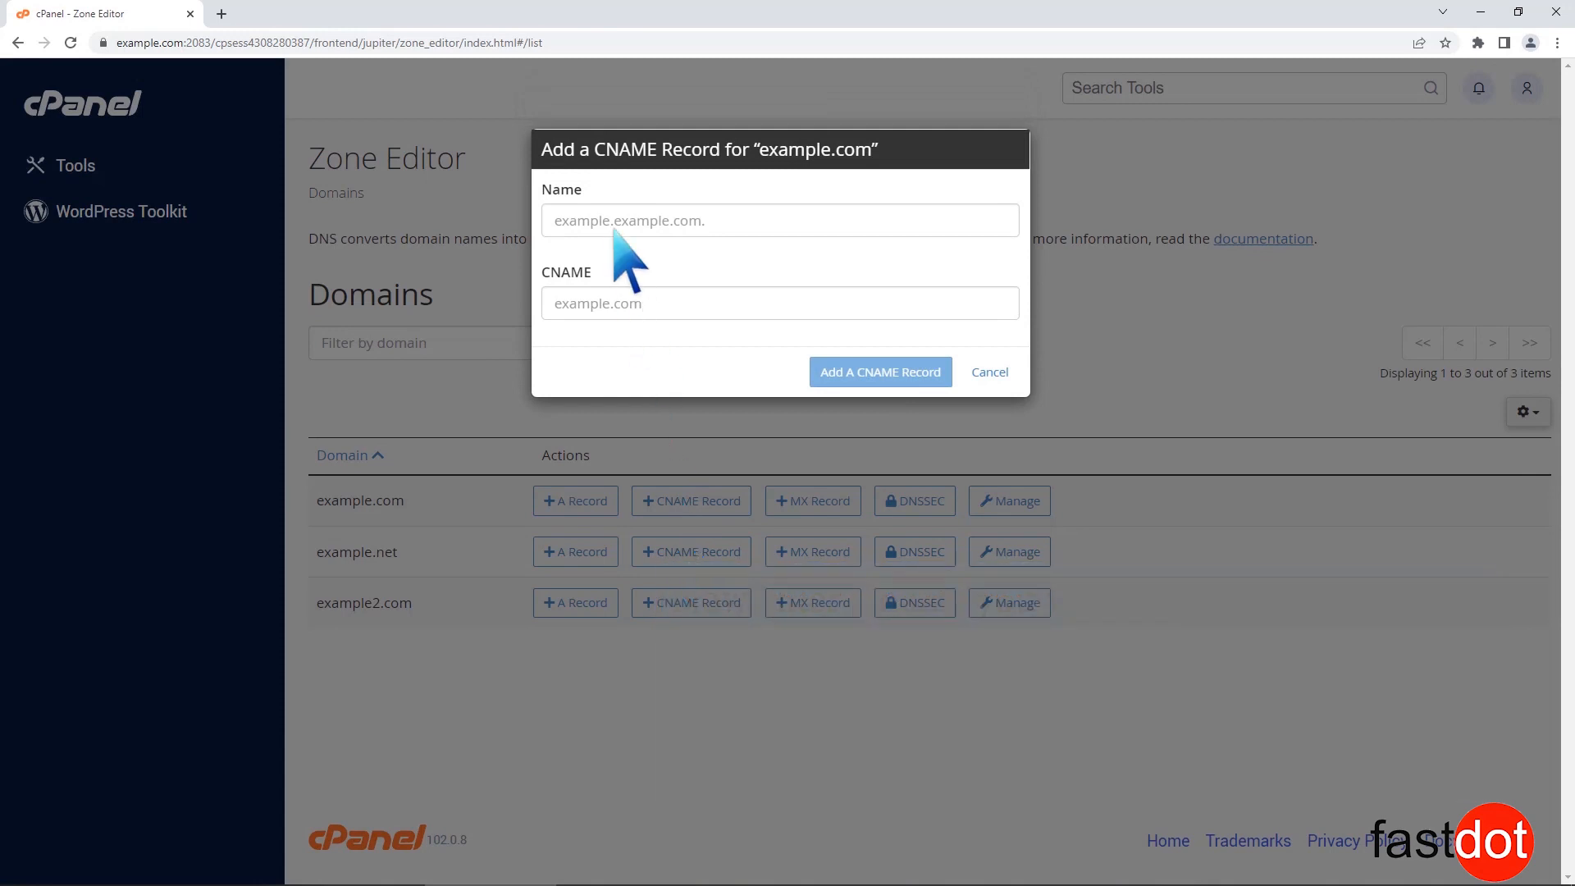
Step: Add the CNAME record www pointing to example.com and save it
text(www.)
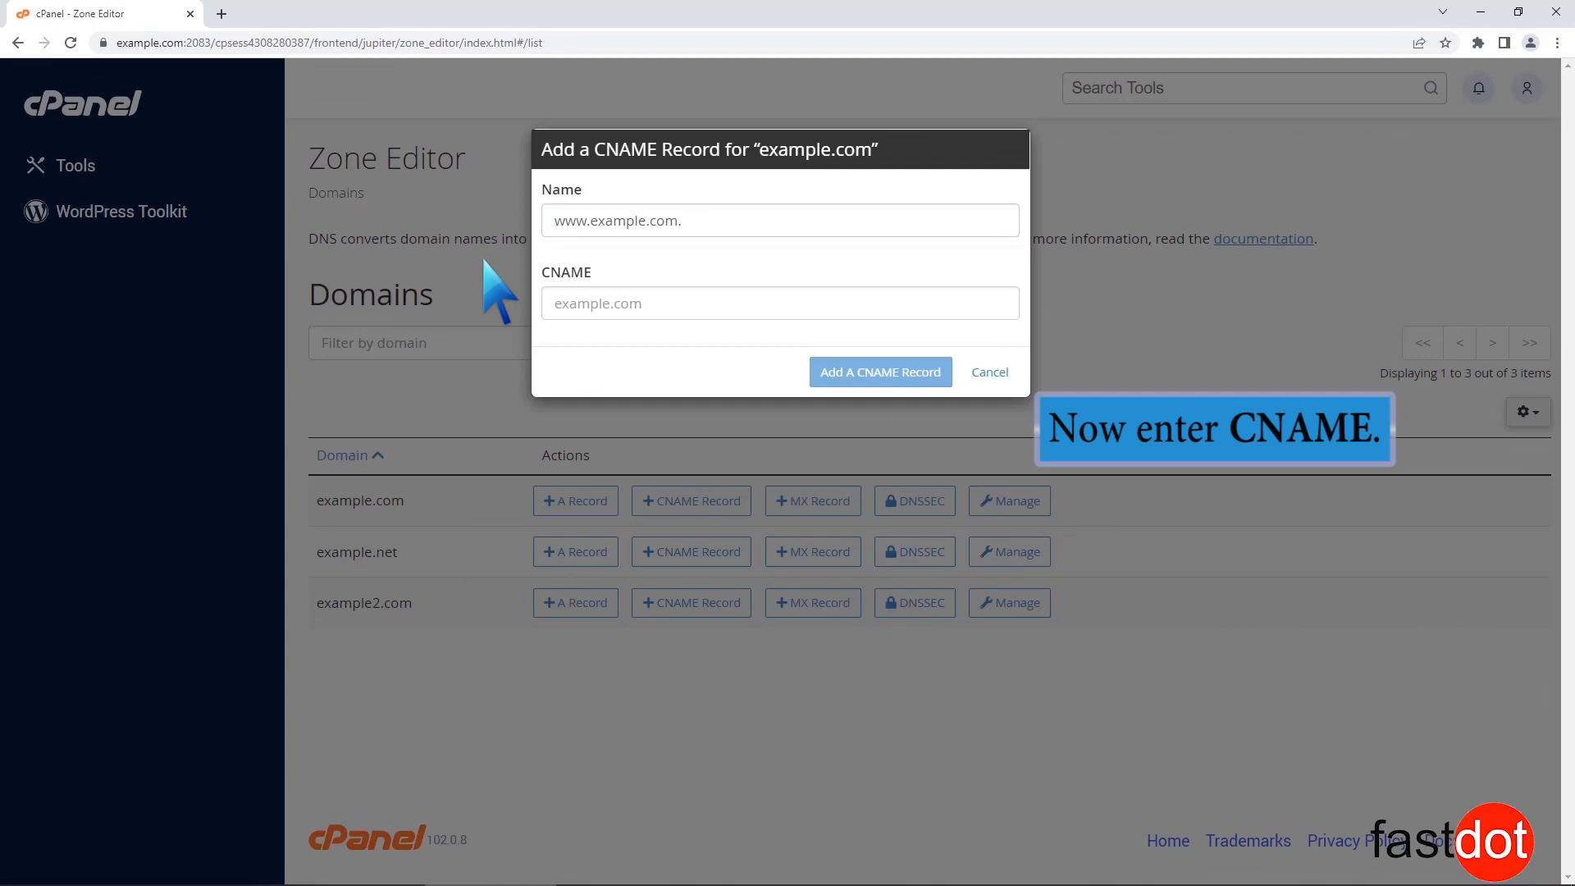
text(example.co)
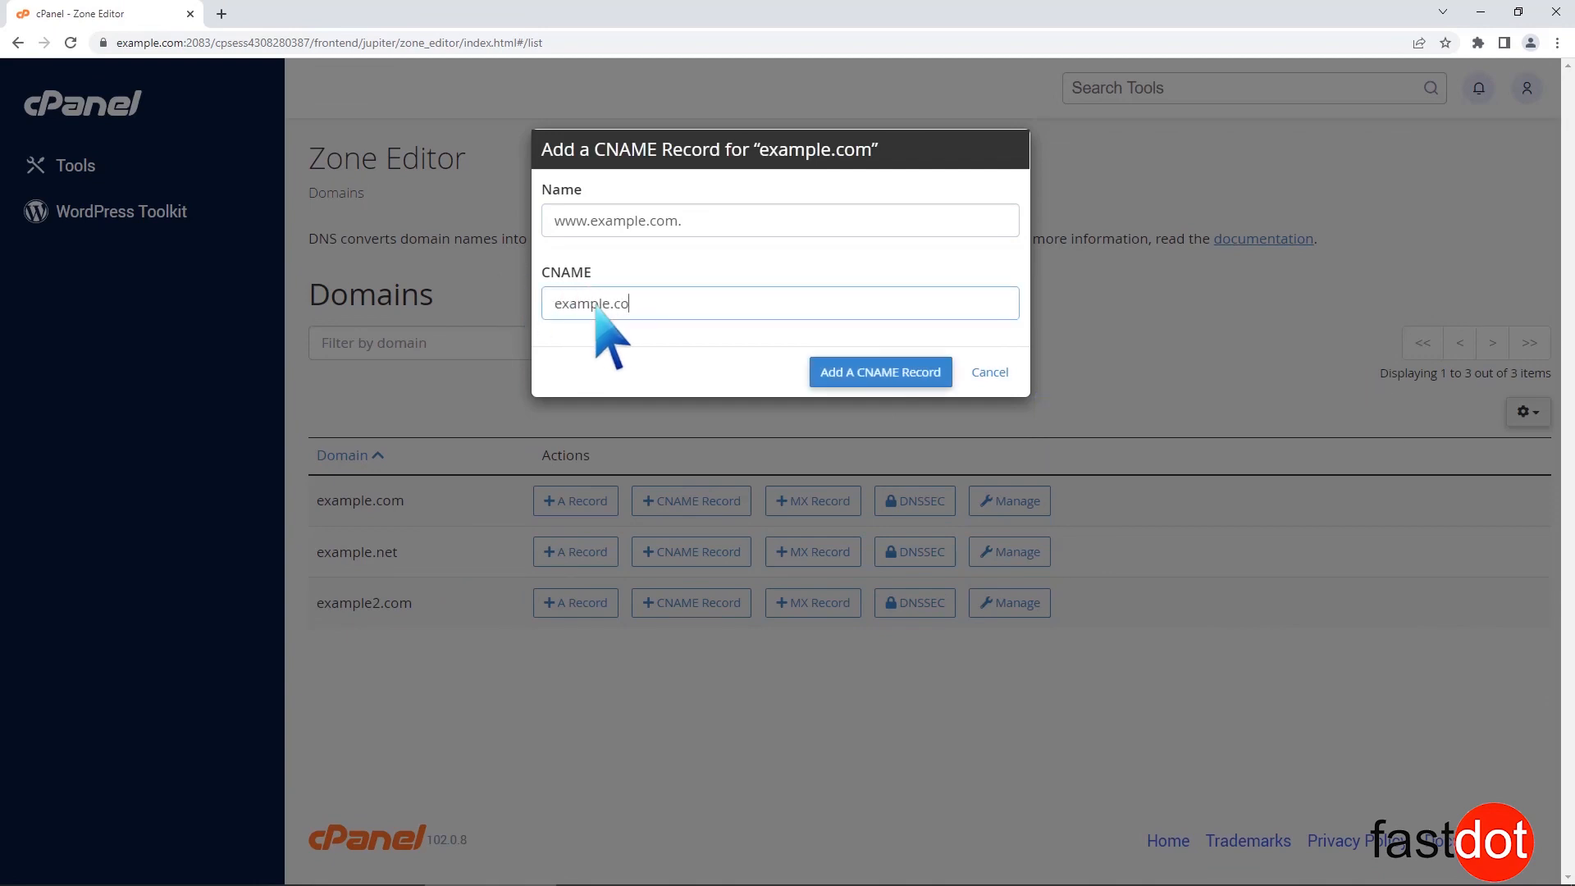
text(m)
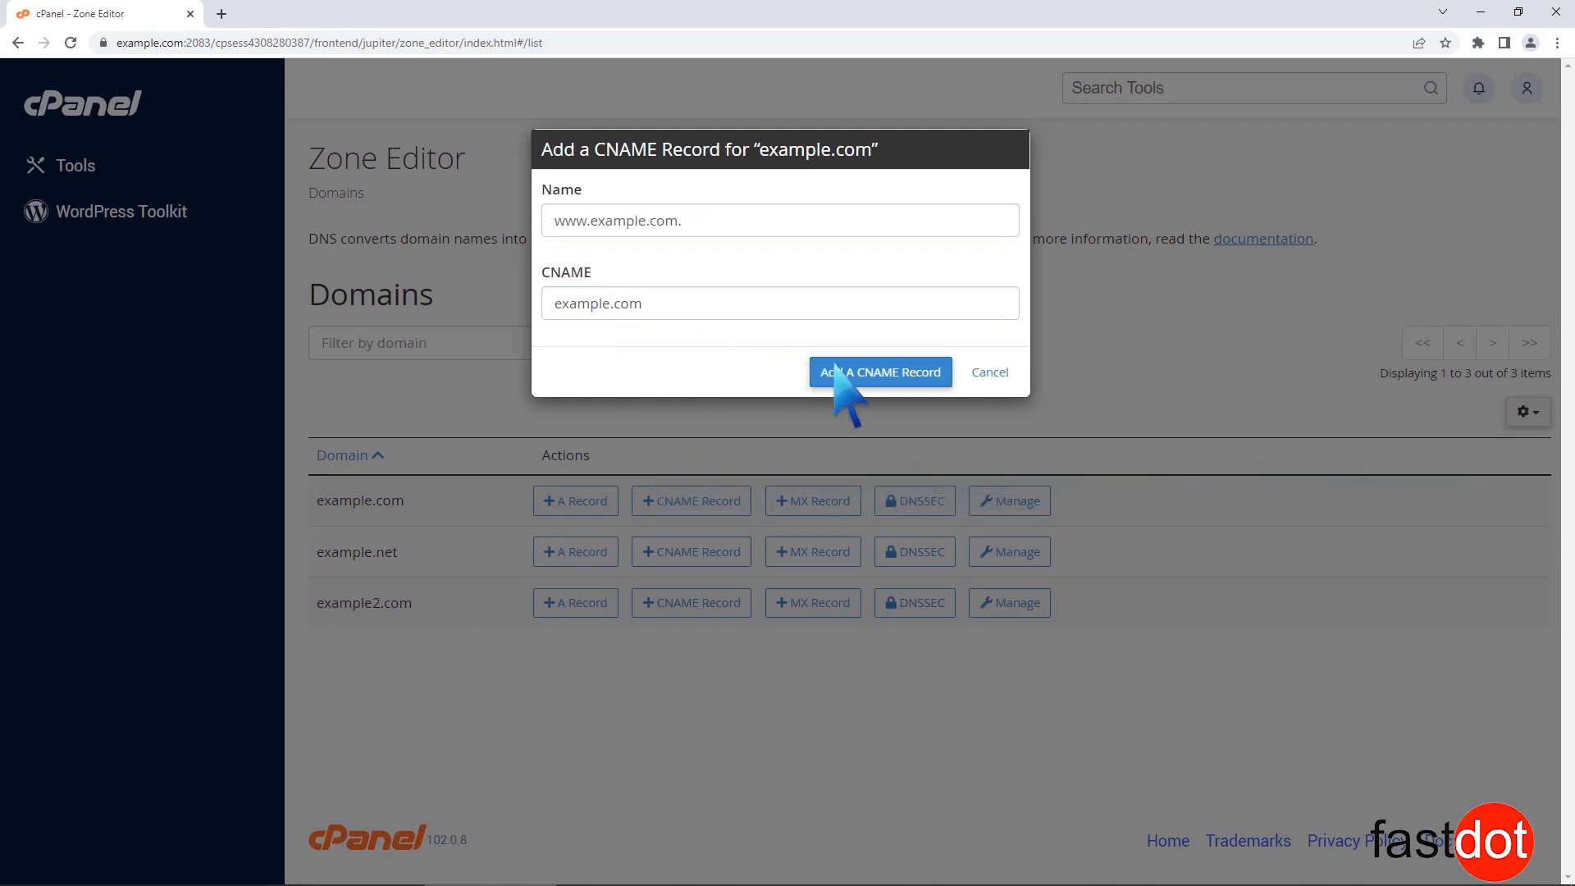
click(880, 370)
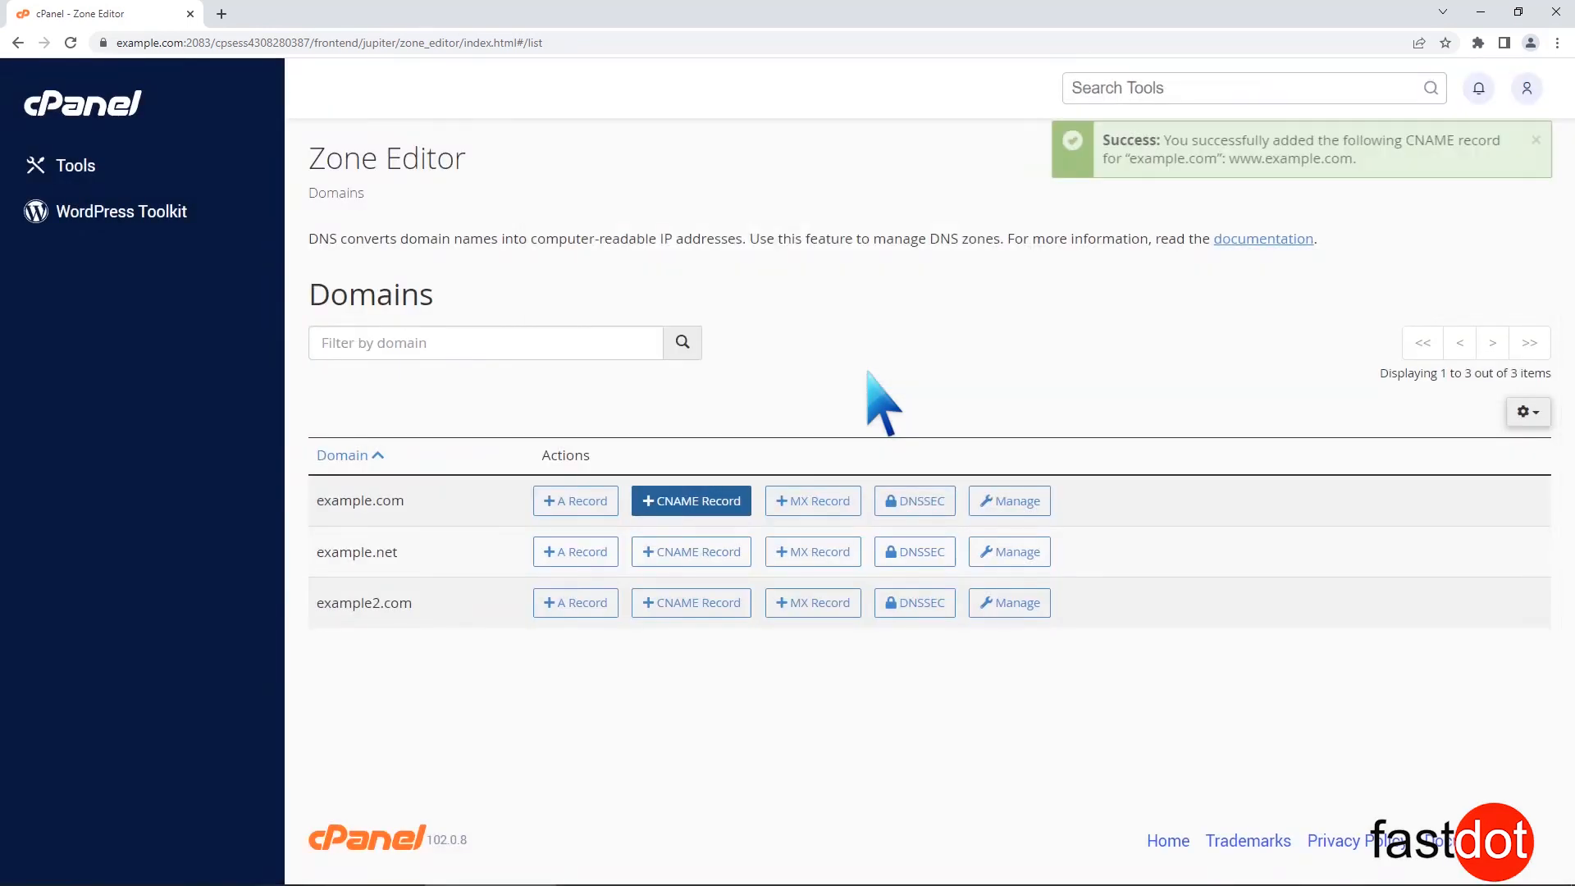